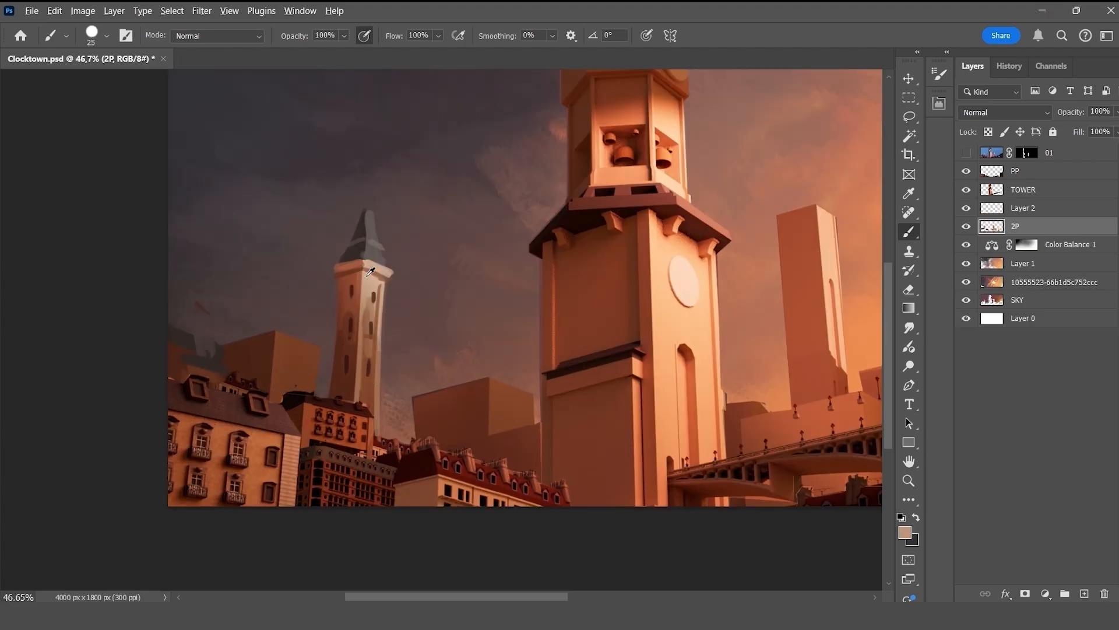
- Paint distant buildings around the left spire, a long bridge, and a dark right-hand building
scroll("up", 3)
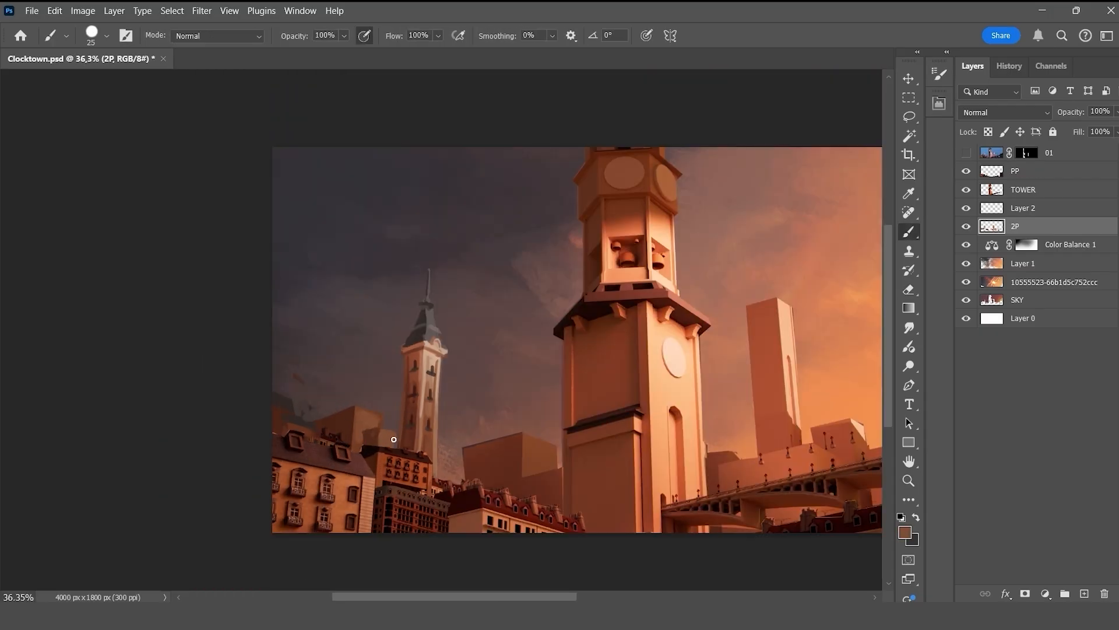
scroll("up", 3)
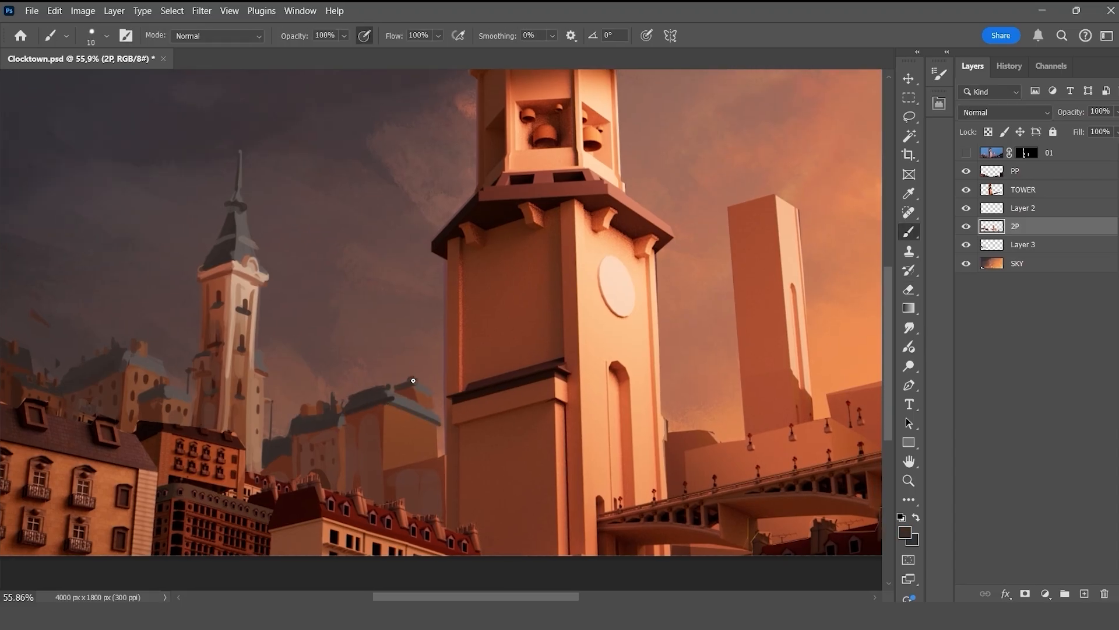
scroll("up", 3)
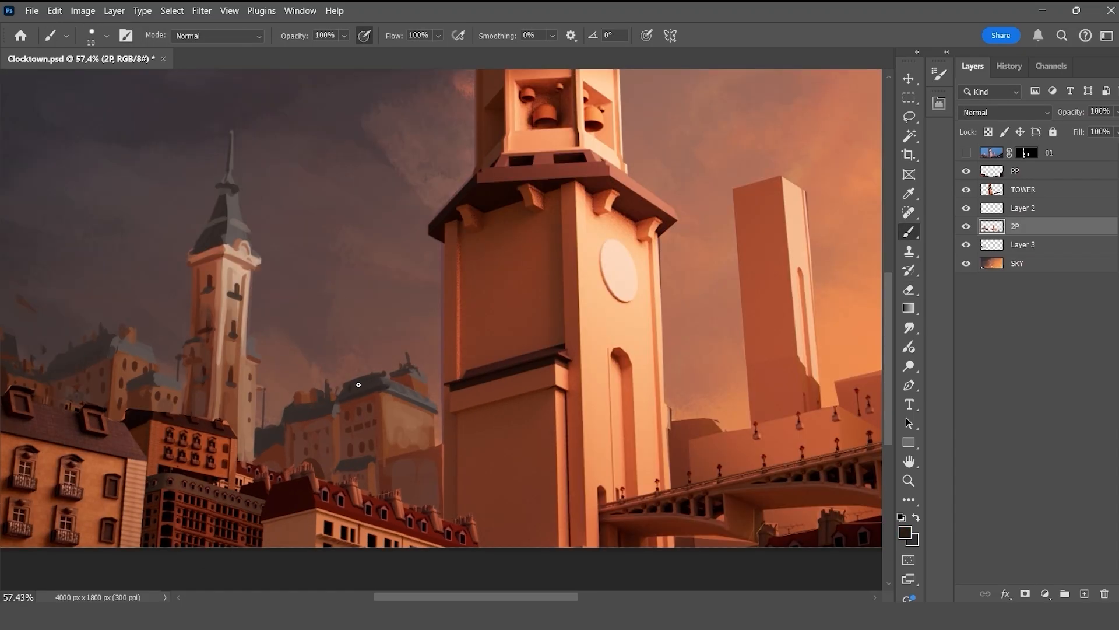
scroll("down", 3)
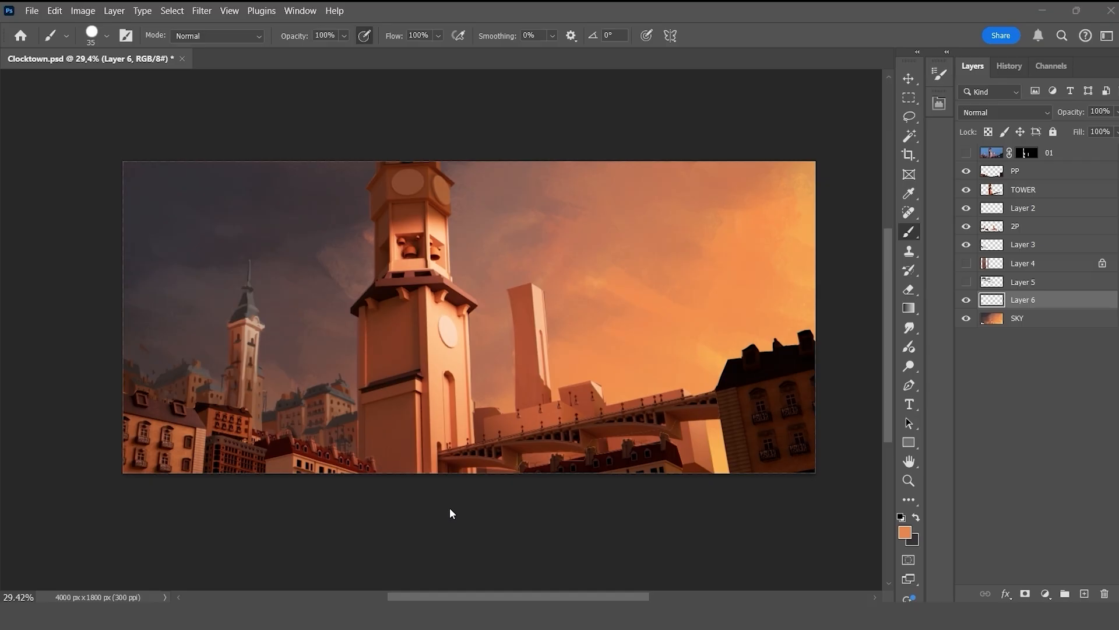
- Brush a second spire behind the bridge and add rooftops and wooden scaffolding to lower-left houses
left_click(1021, 226)
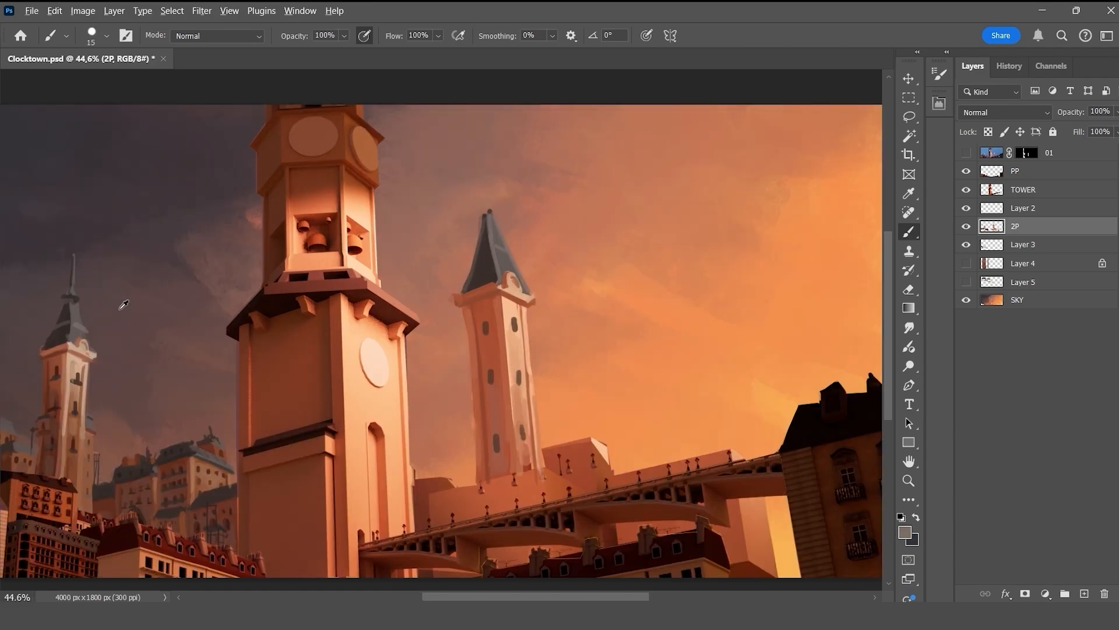
left_click(908, 480)
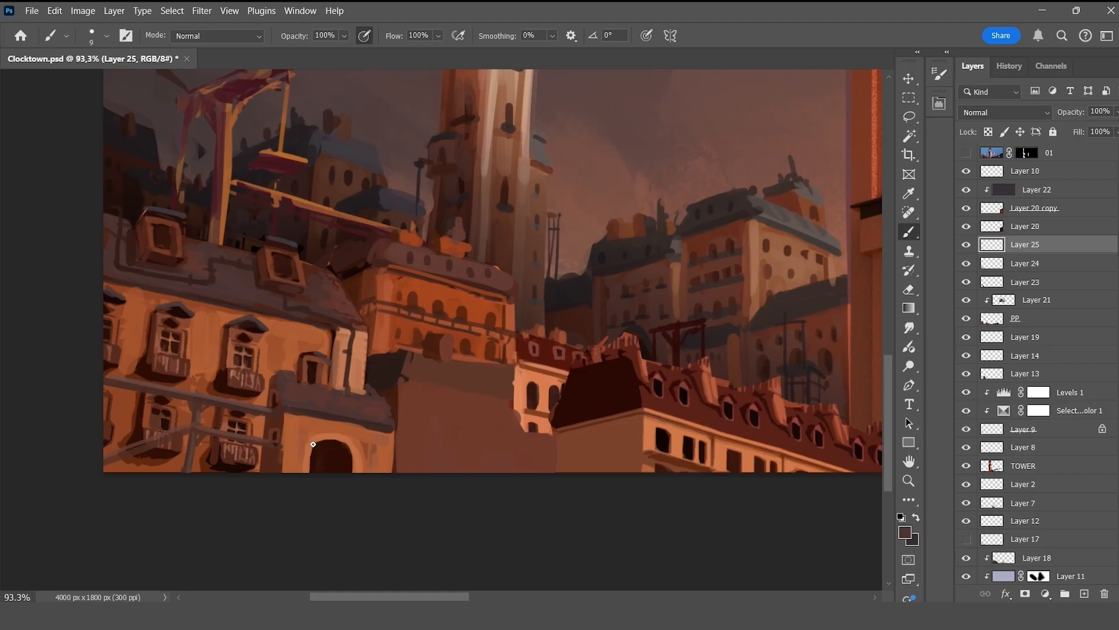
- Brush flocks of birds across the sky and hazy building silhouettes near the bridge
left_click(909, 481)
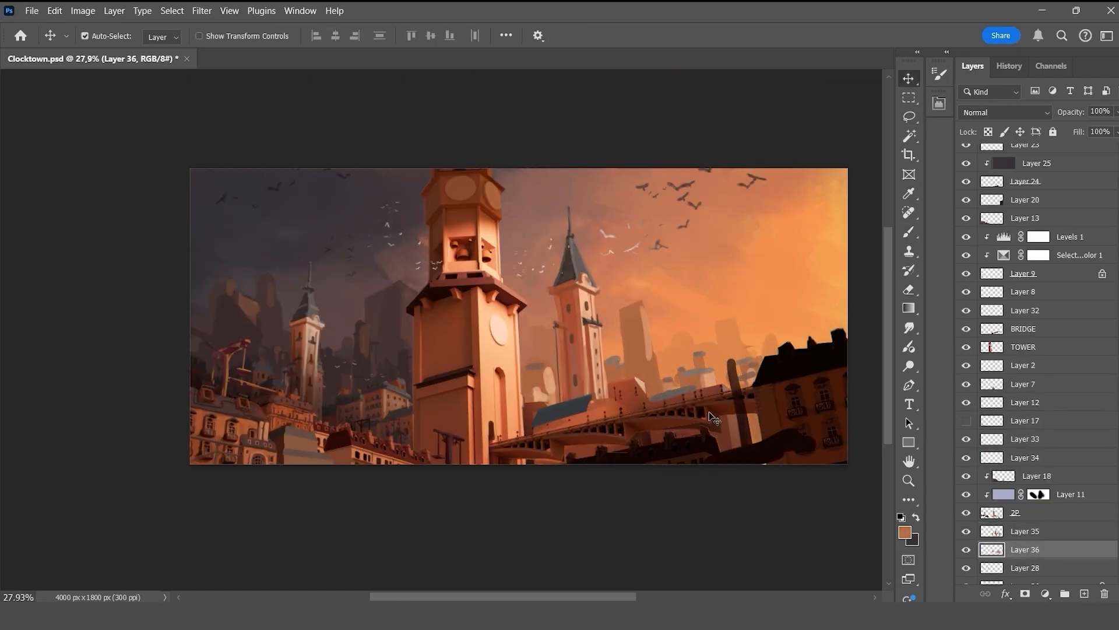
- Paint a gold-rimmed dark blue clock face with ornate hands and scale a copy onto the tower
left_click(909, 481)
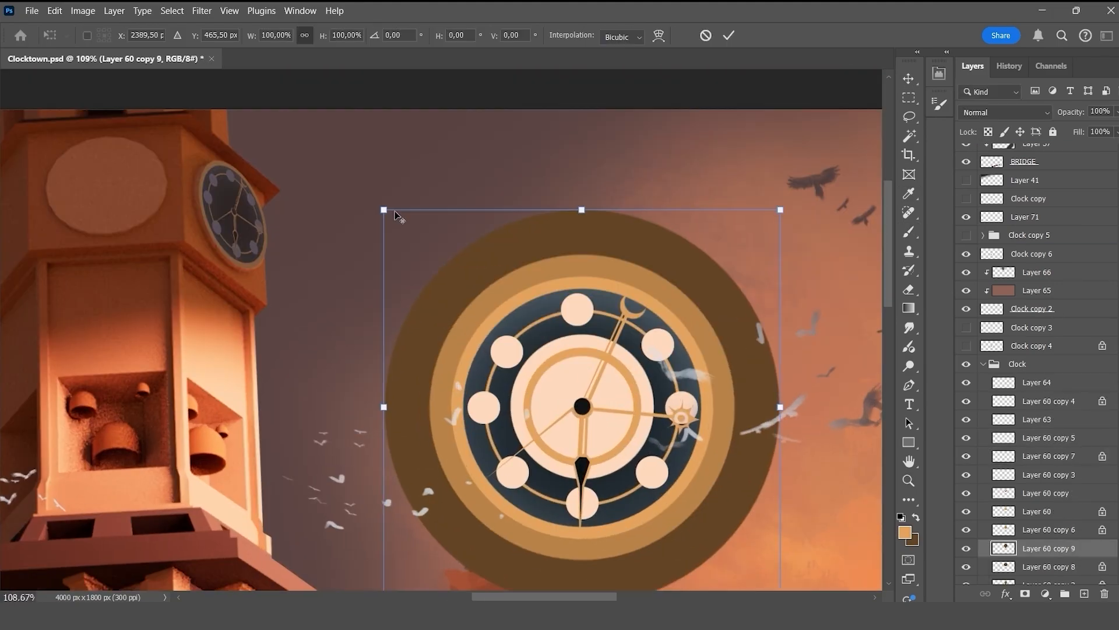
- Gild the clock's ornamental rings on clipped layers and brush the arched doorway at the tower base
left_click(1049, 566)
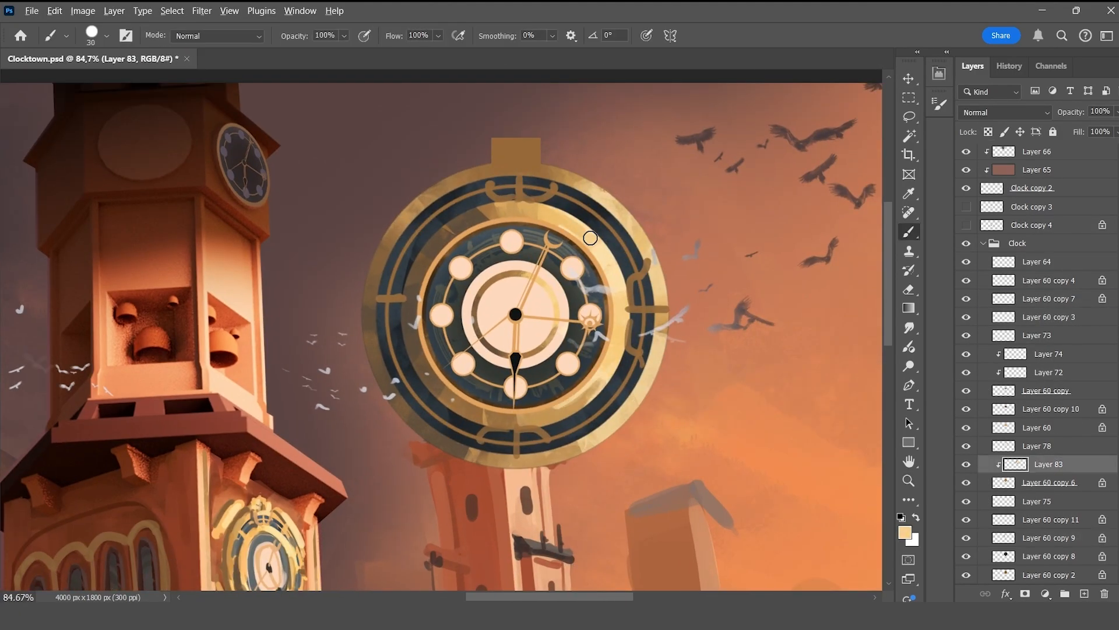
left_click(1049, 537)
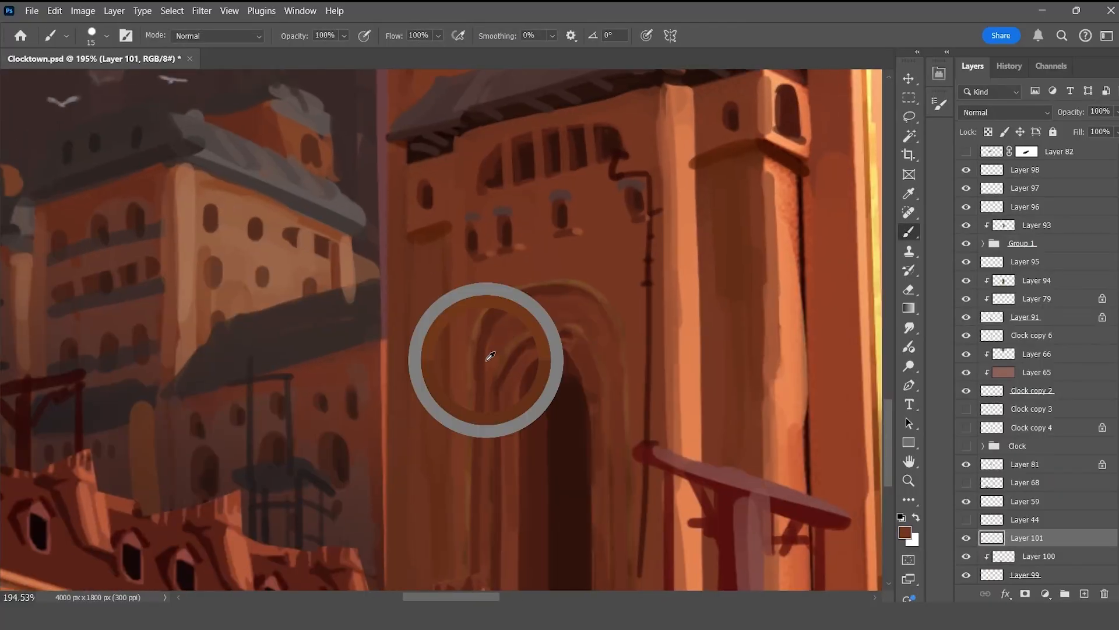
- On the TOWER layer, set the gold clock into the face and paint arched windows with brackets
left_click(908, 480)
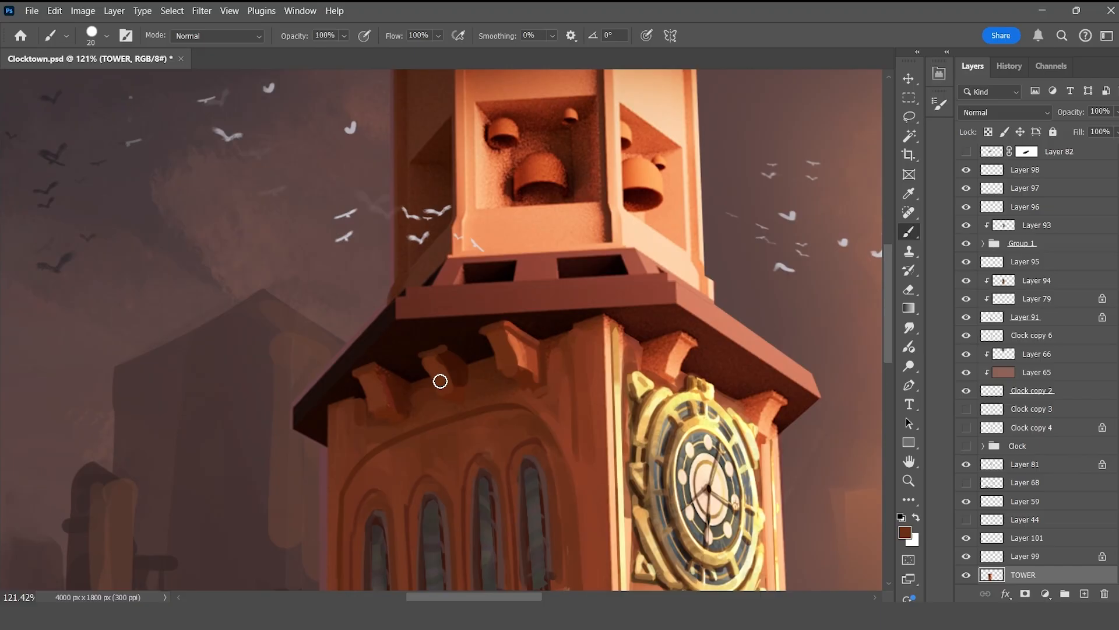
- Tile the roof in dark slate, add clouds, and paint Multiply silhouettes of bells, lampposts, railings
left_click(909, 480)
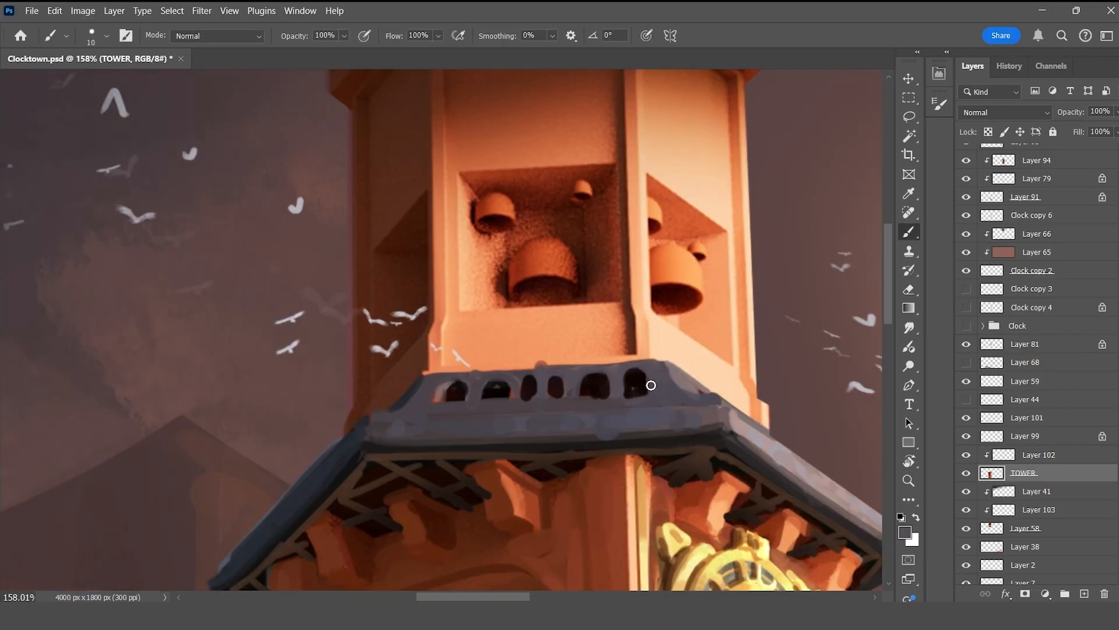
left_click(908, 193)
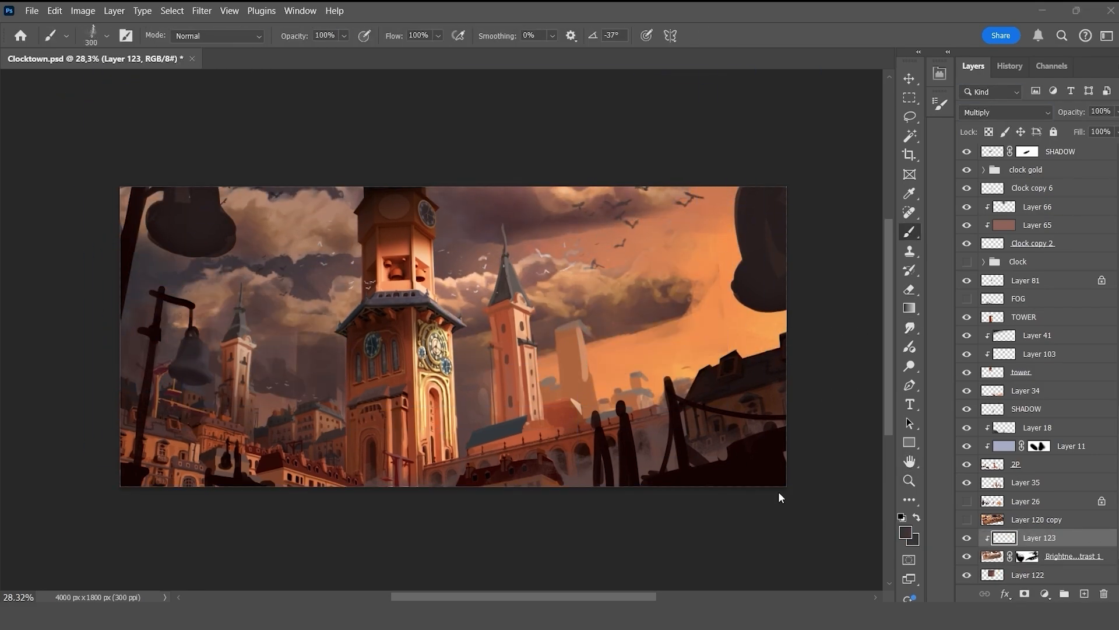
- Scale a TOWER duplicate to about 42% over the left spire and flip the canvas horizontally
left_click(909, 481)
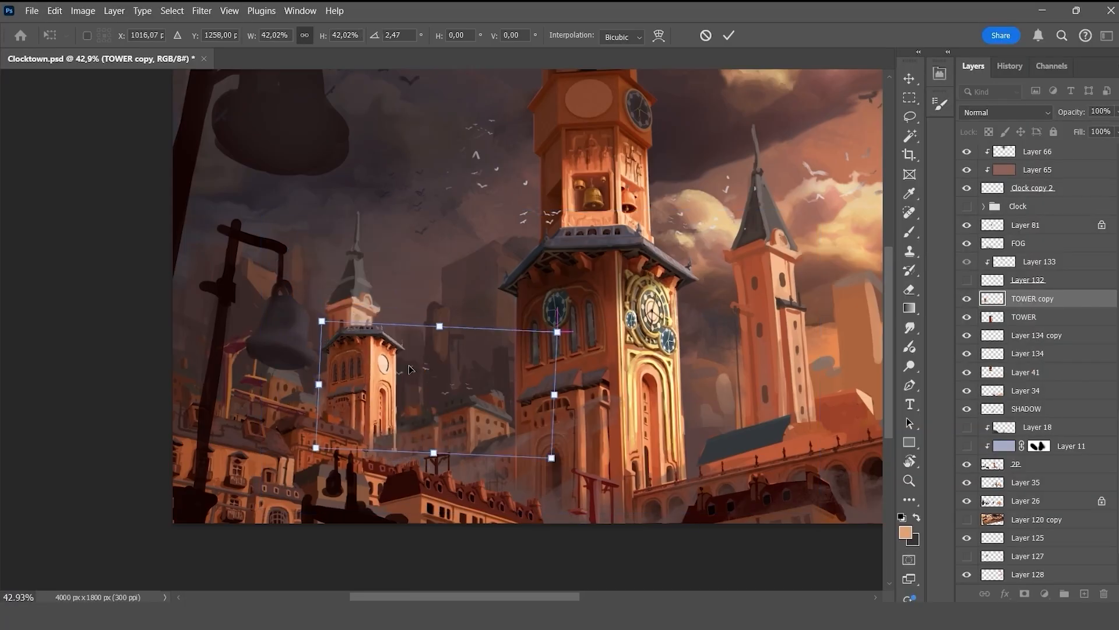
left_click(909, 480)
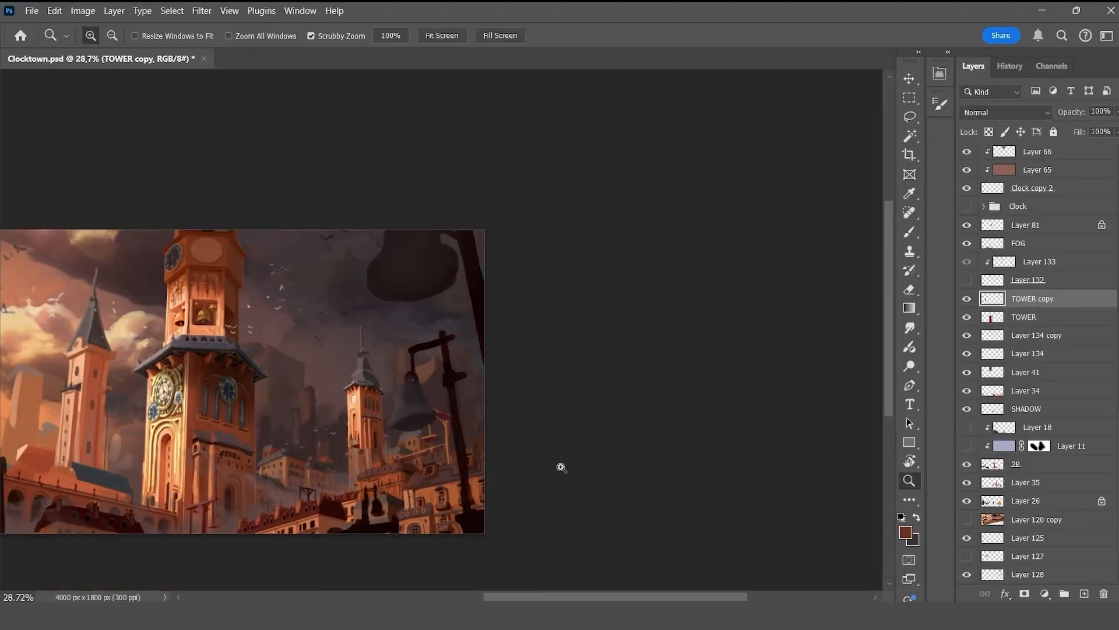